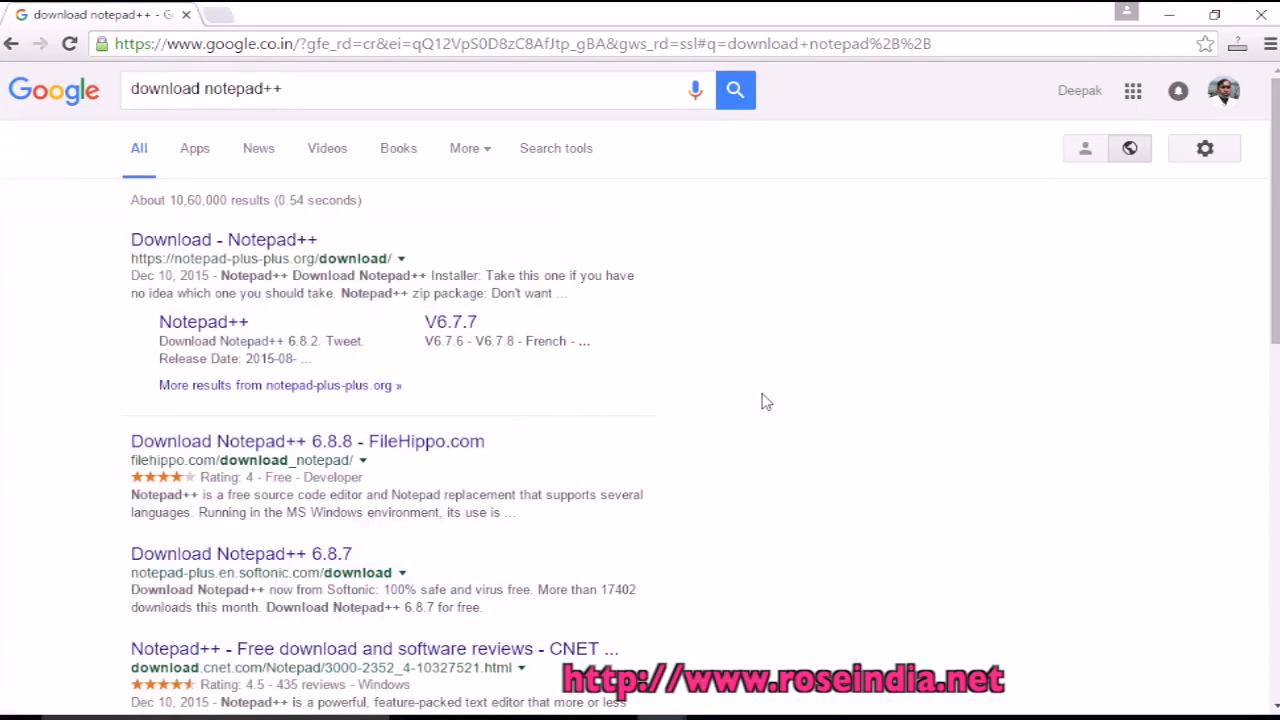
pyautogui.moveTo(1004, 235)
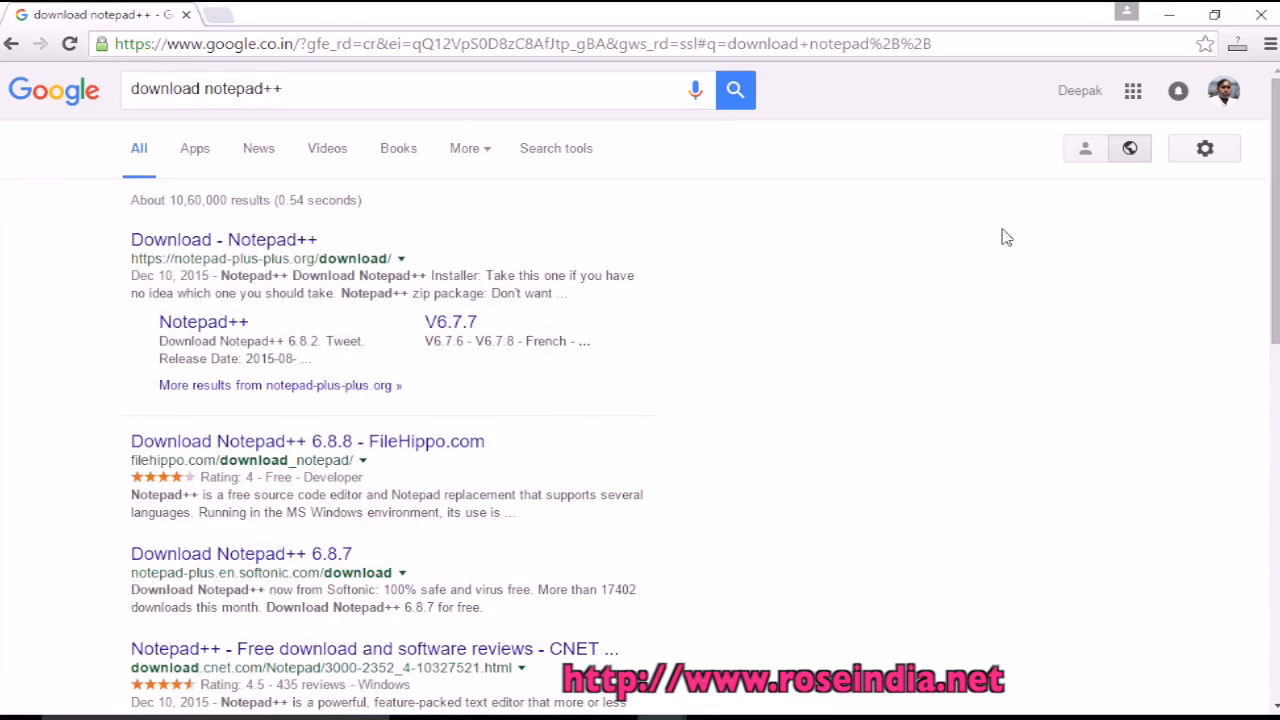
pyautogui.moveTo(247, 196)
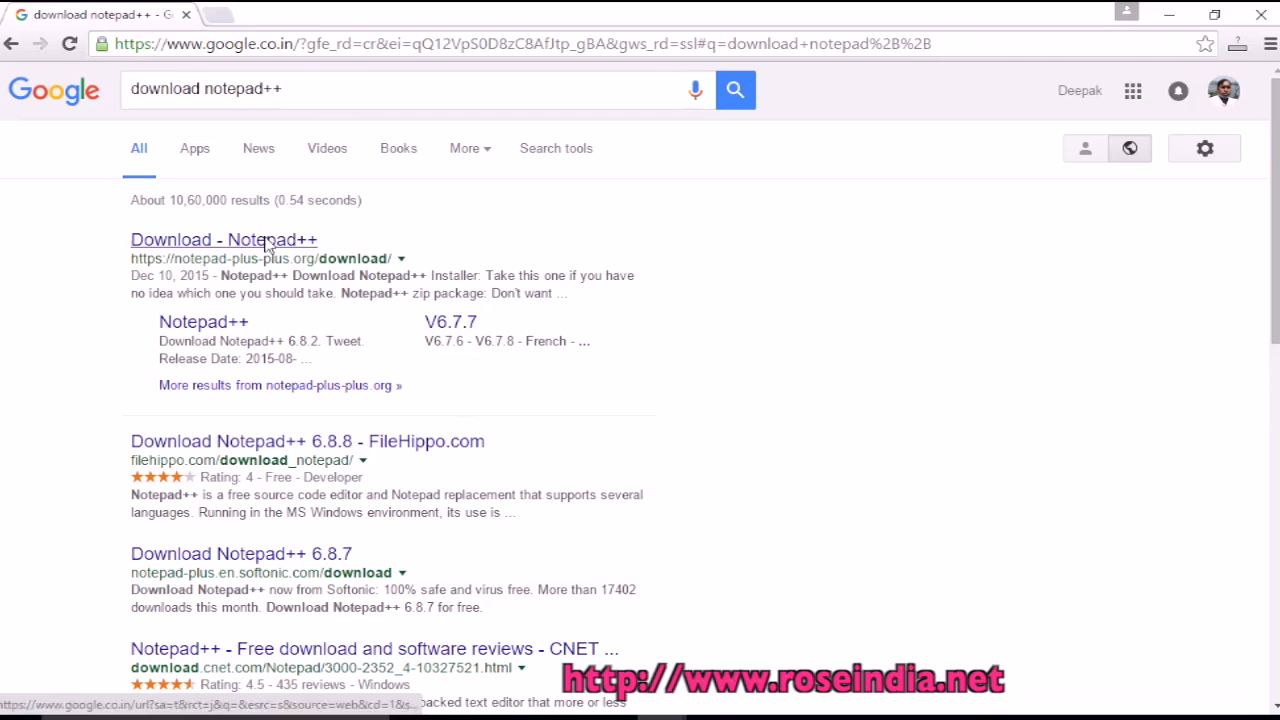
# - Reach the official Notepad++ 6.8.8 download page and start downloading npp.6.8.8.Installer.exe
pyautogui.click(224, 240)
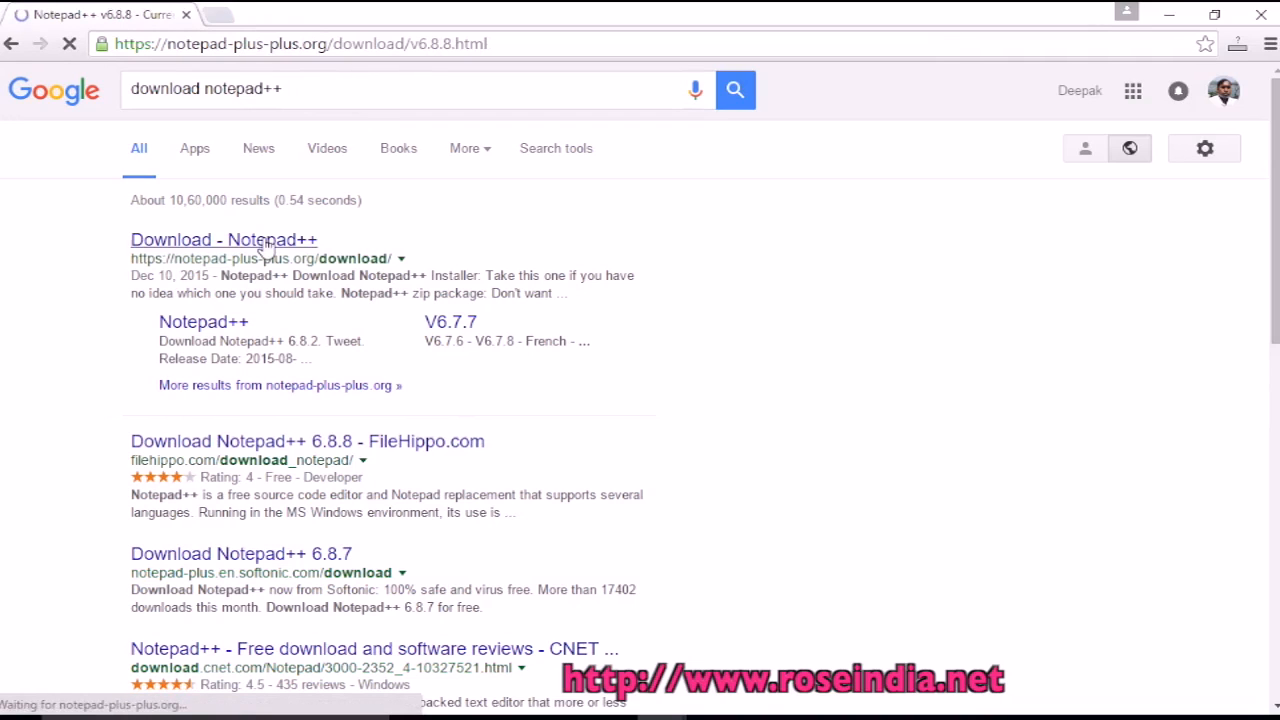
pyautogui.click(223, 239)
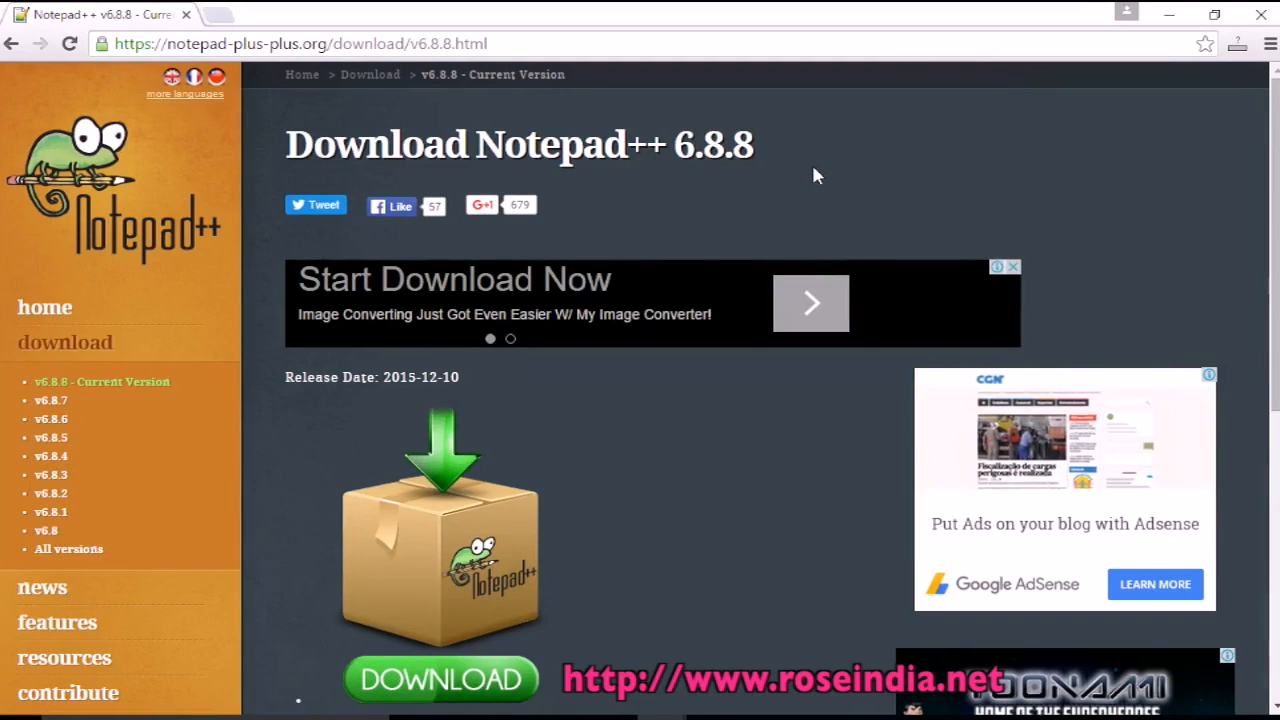
pyautogui.scroll(-3)
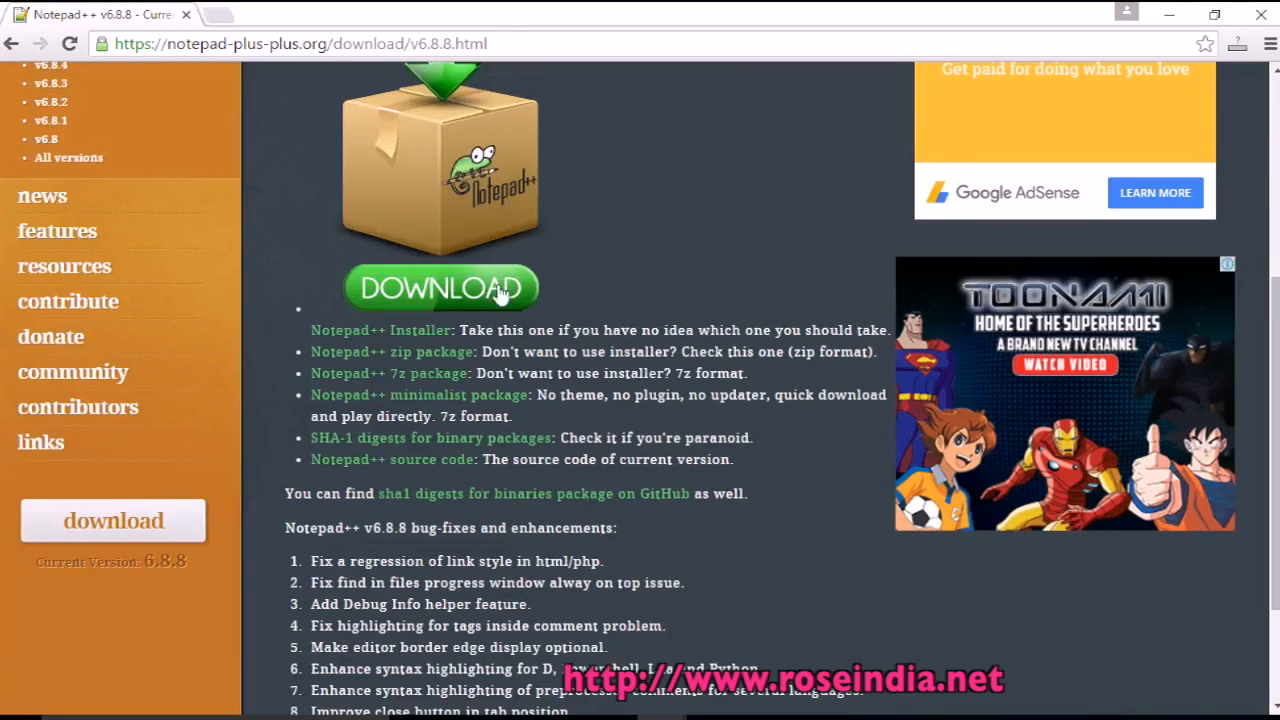
pyautogui.moveTo(387, 338)
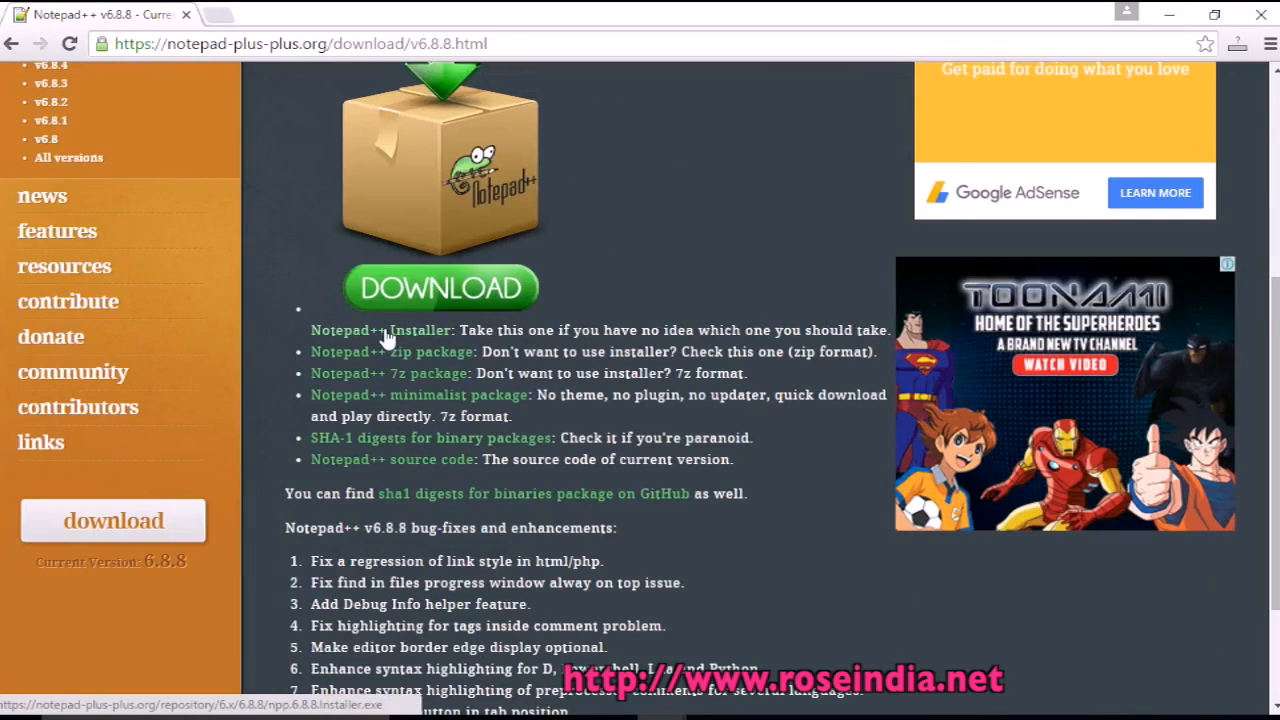
pyautogui.moveTo(377, 340)
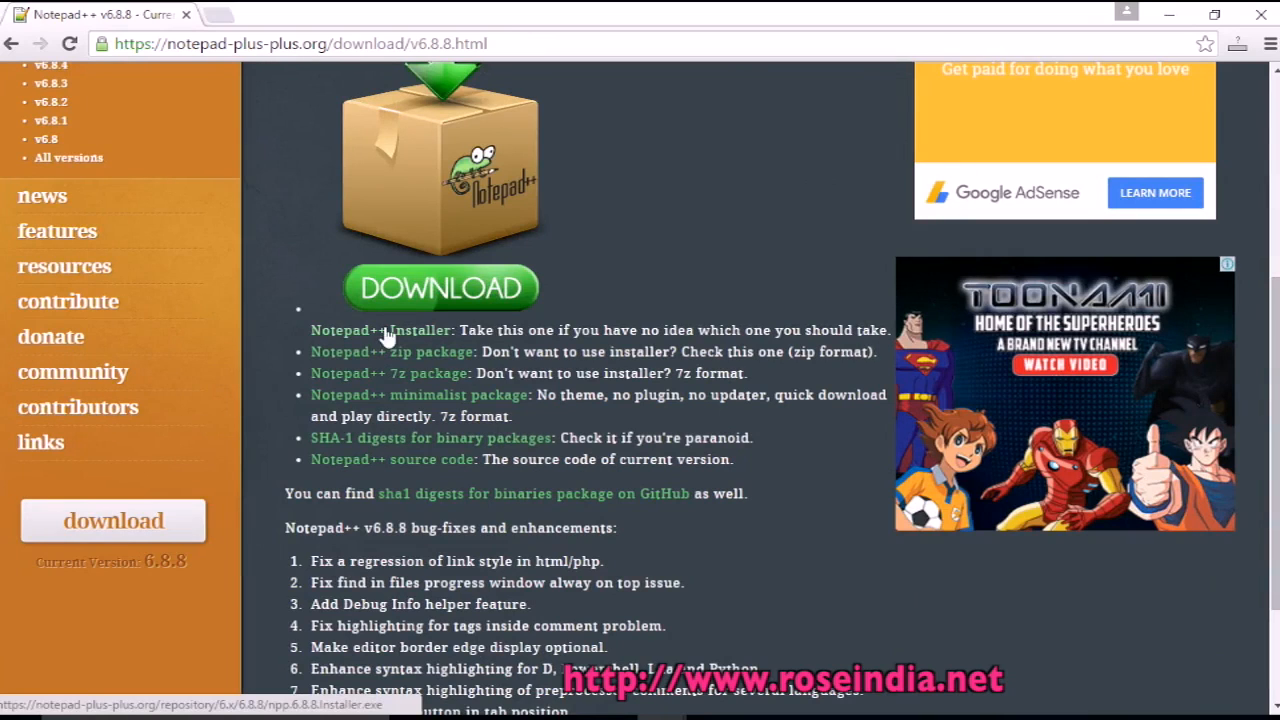
pyautogui.moveTo(435, 360)
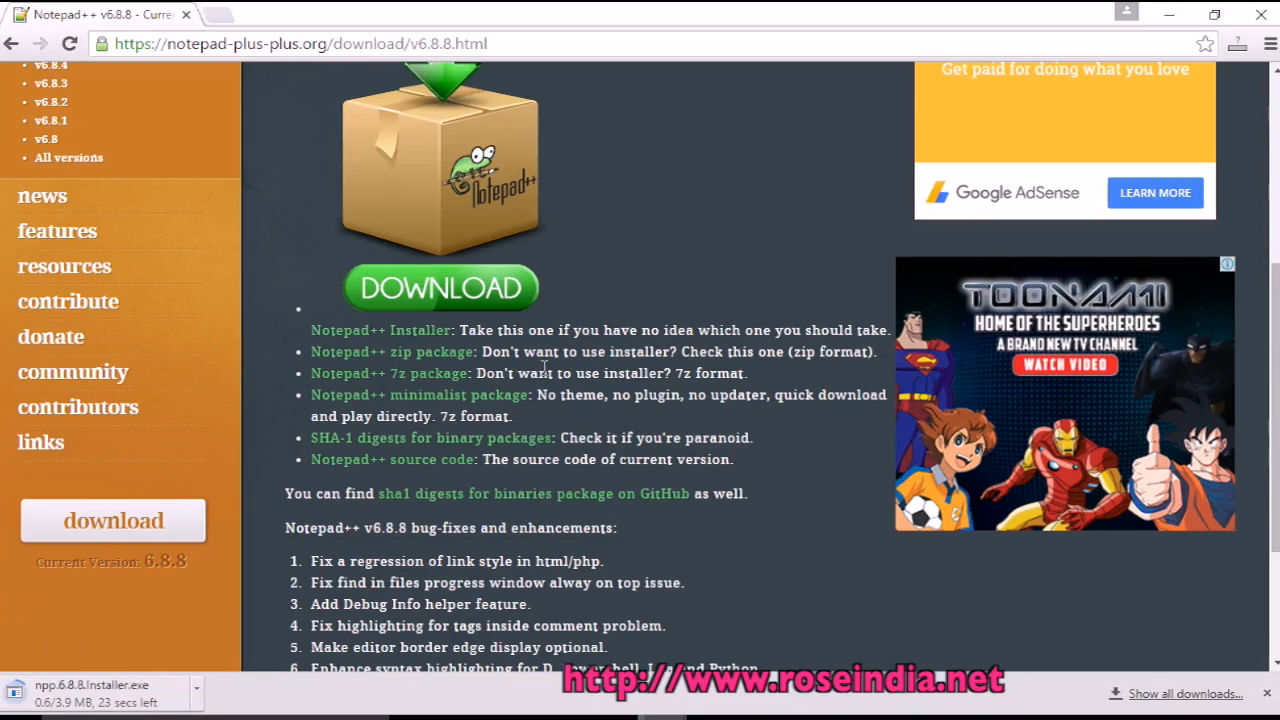
# - Browse the download page while npp.6.8.8.Installer.exe finishes, then launch the installer
pyautogui.scroll(-3)
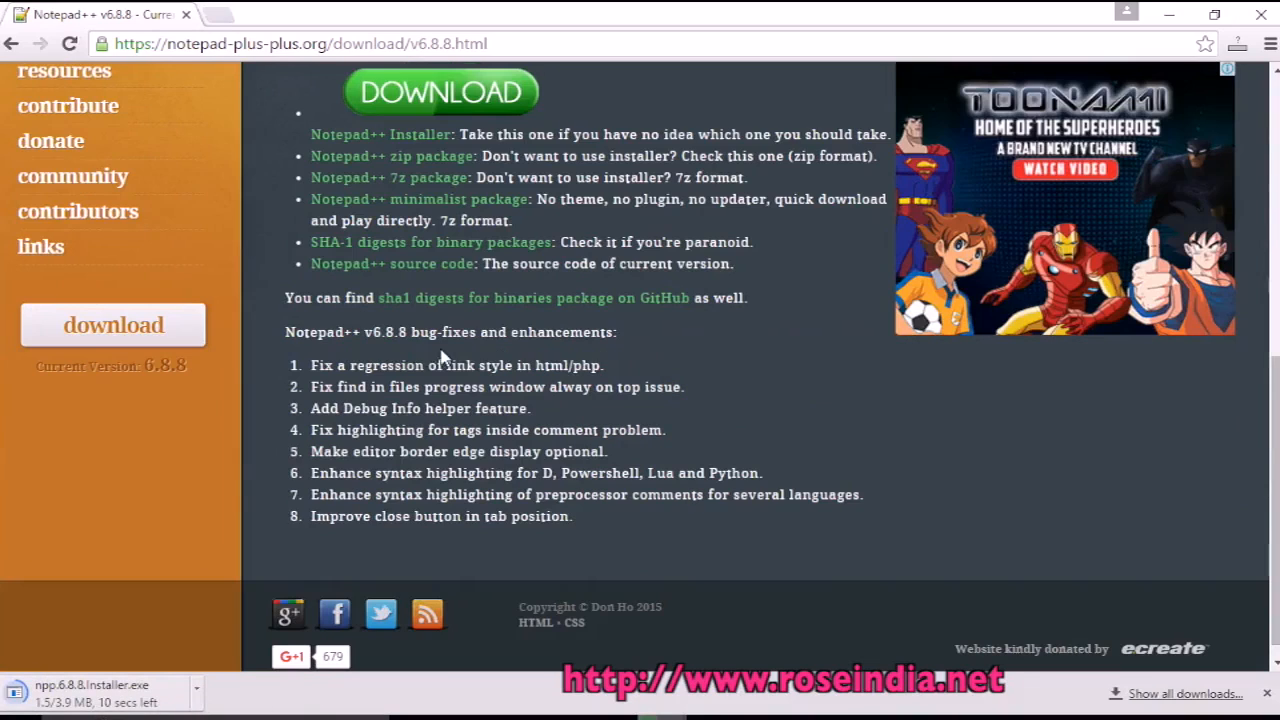
pyautogui.moveTo(357, 381)
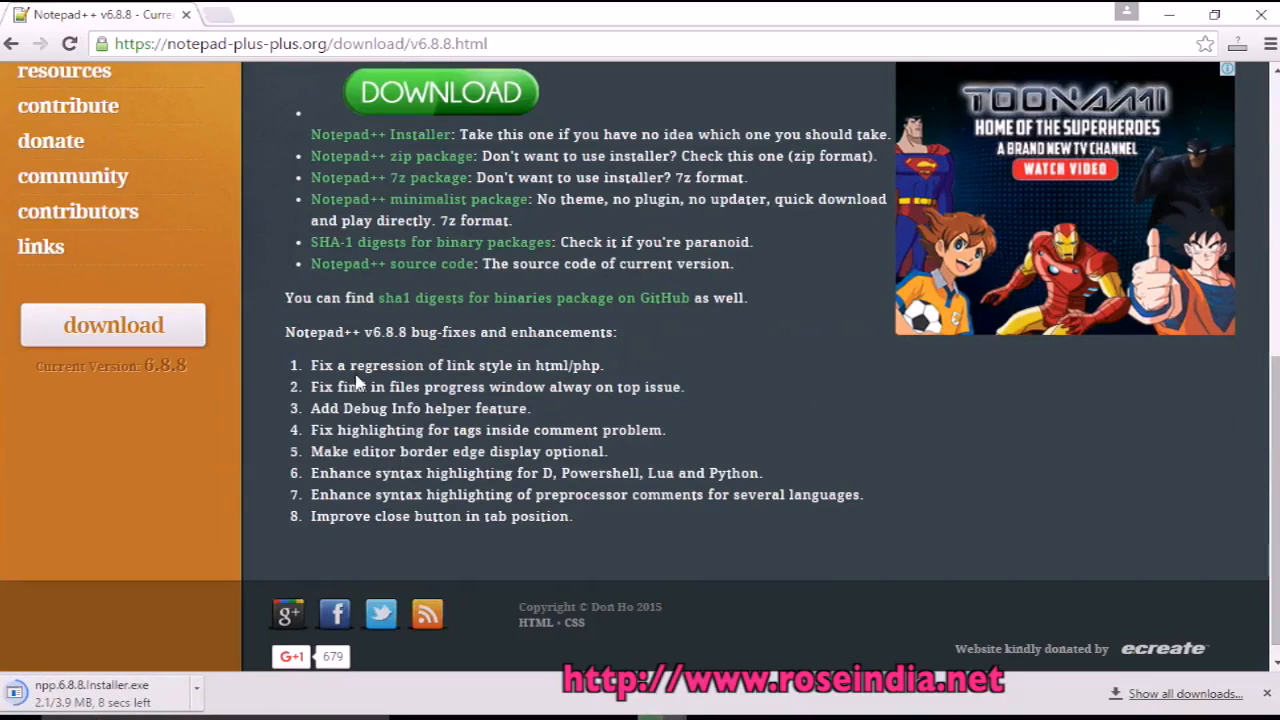
pyautogui.moveTo(512, 408)
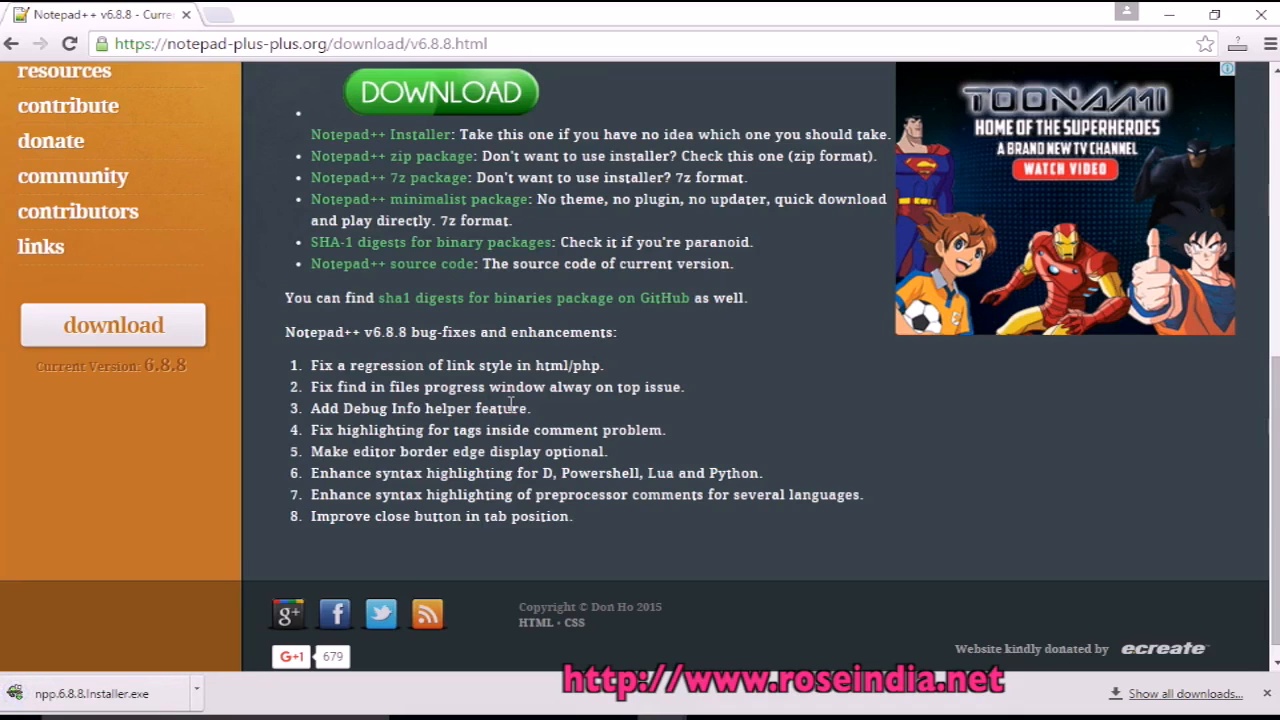
pyautogui.moveTo(497, 408)
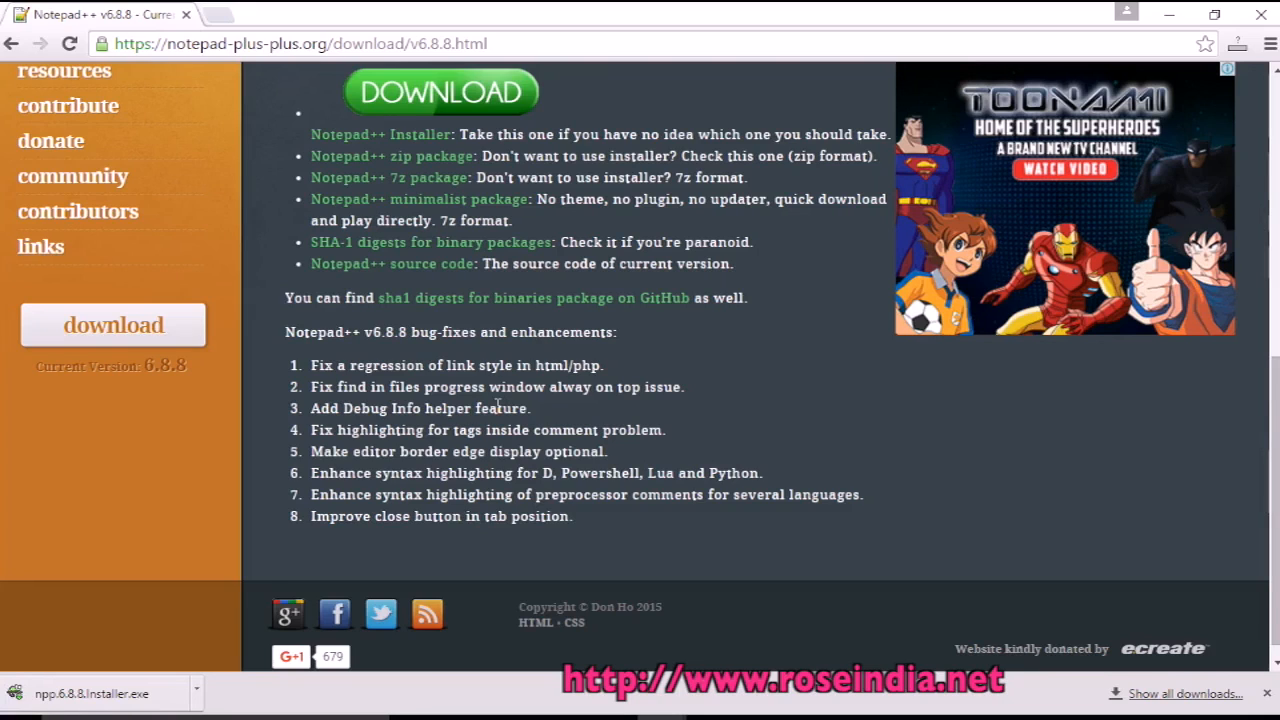
pyautogui.moveTo(75, 689)
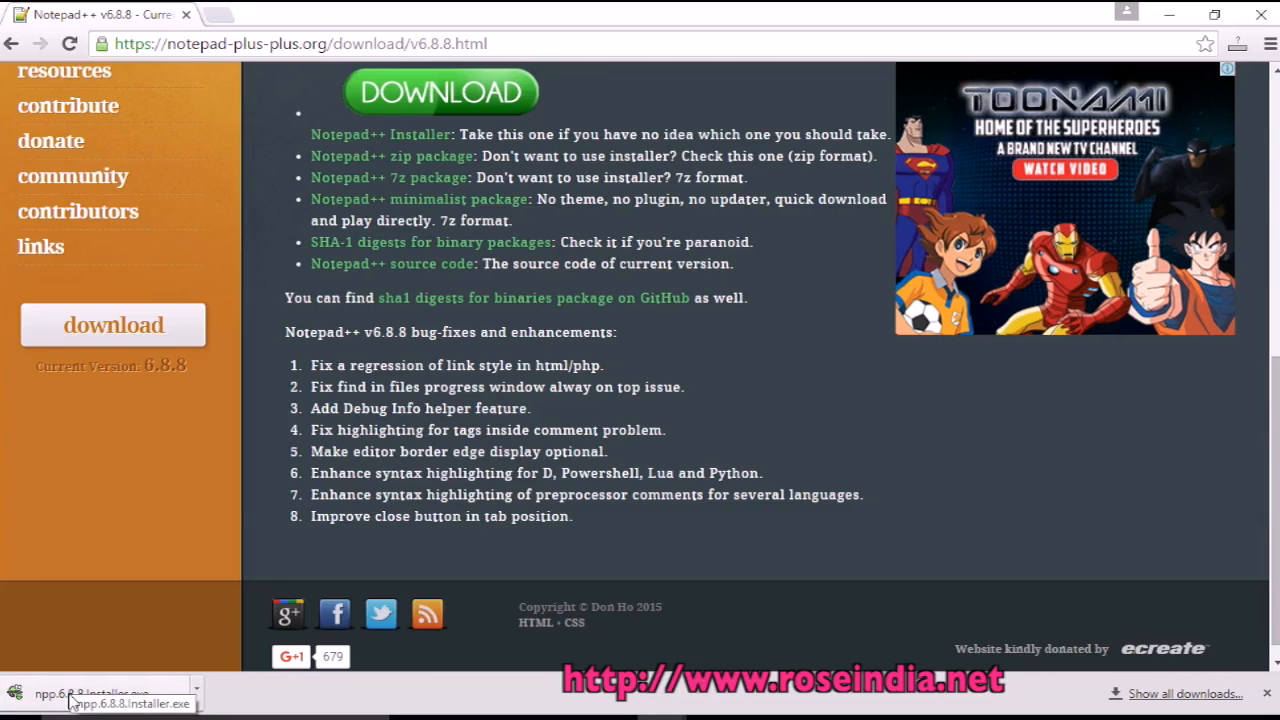
pyautogui.moveTo(256, 565)
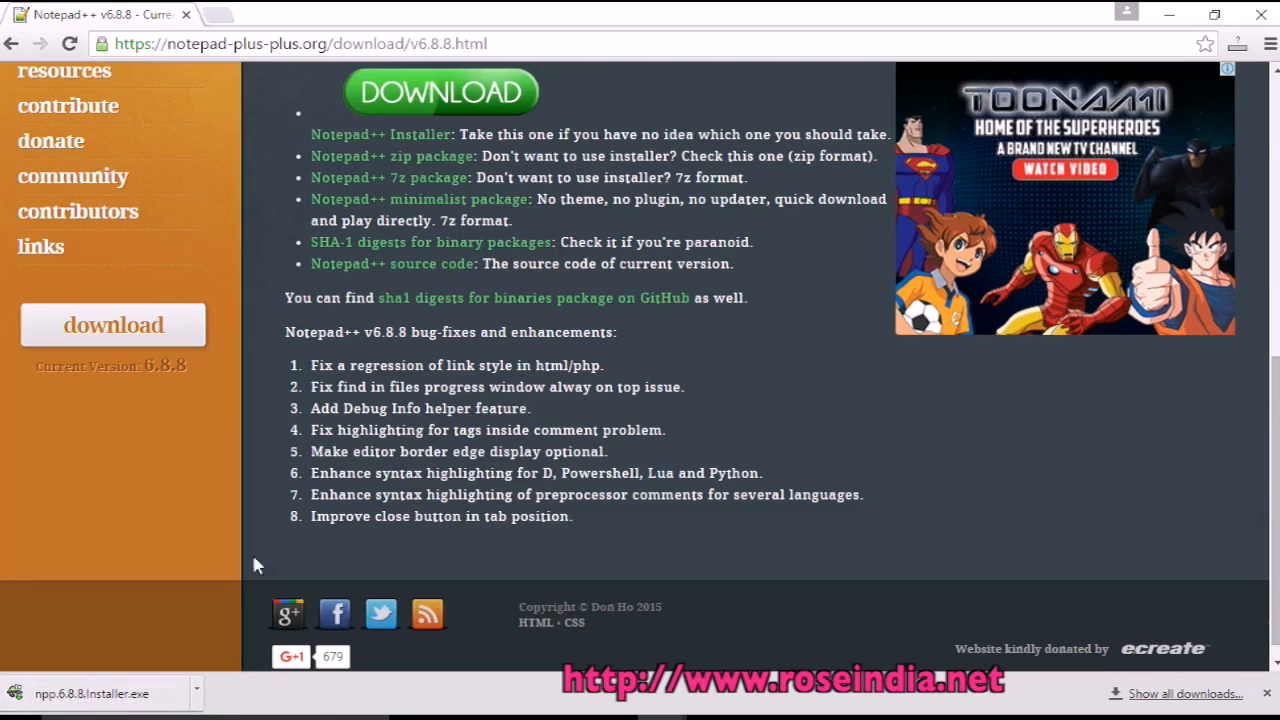
pyautogui.moveTo(658, 423)
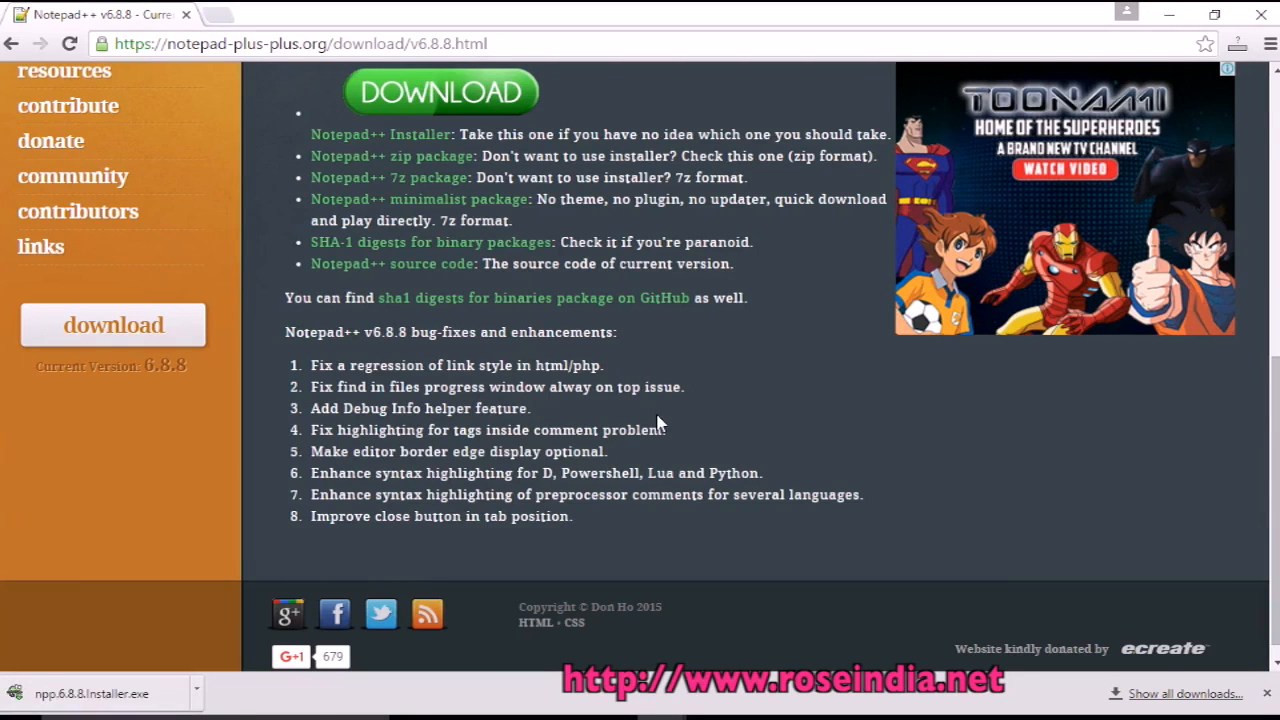
pyautogui.scroll(3)
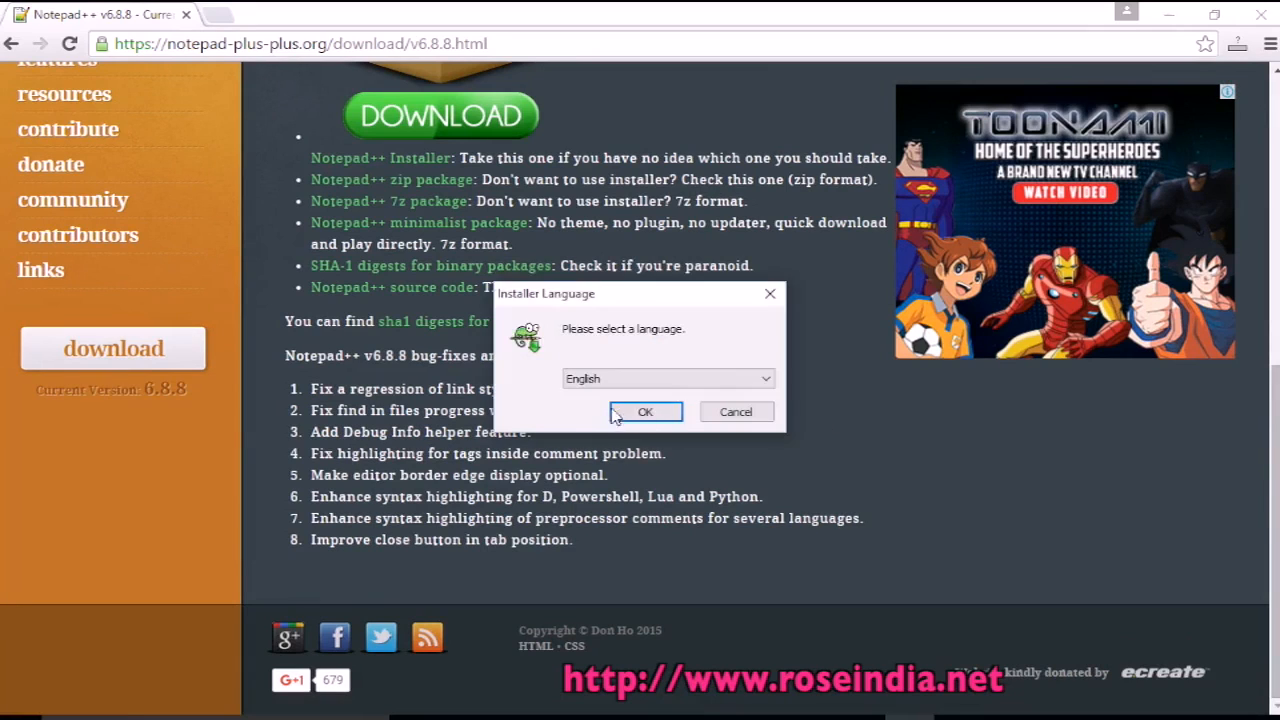
# - Install Notepad++ 6.8.8 in English to the default folder with a desktop shortcut, then finish and launch it
pyautogui.click(645, 411)
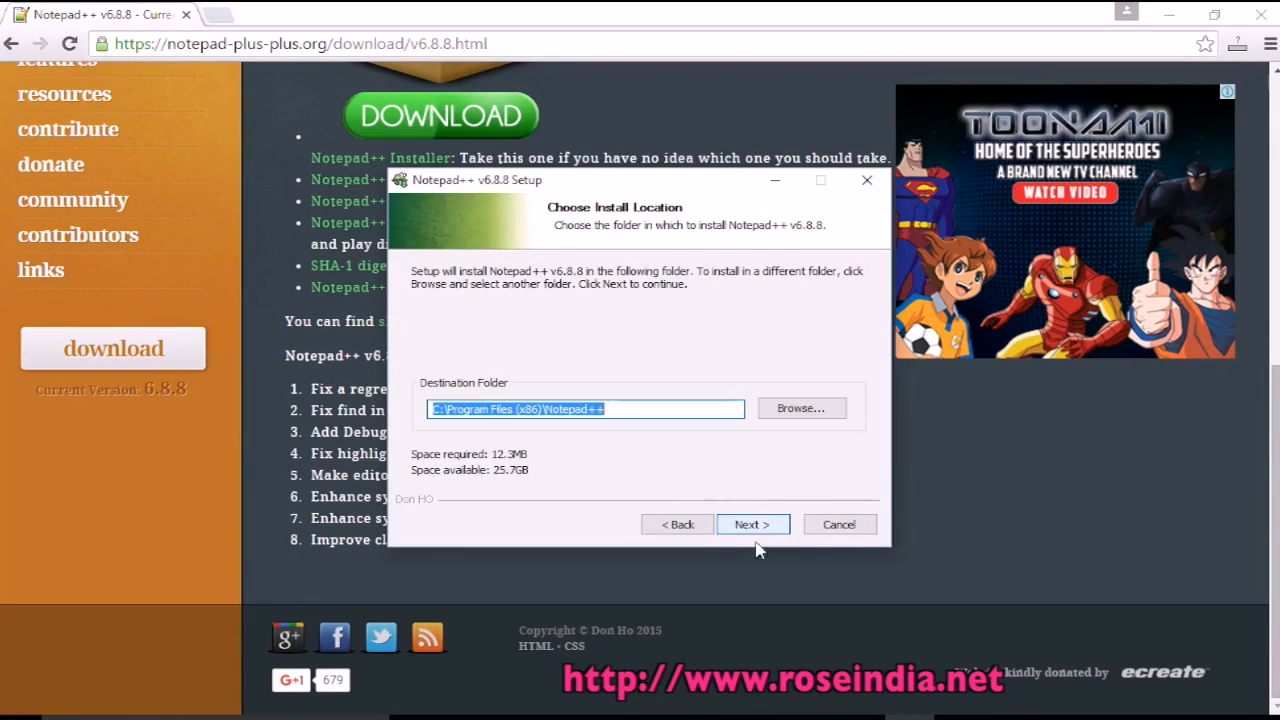
pyautogui.click(752, 524)
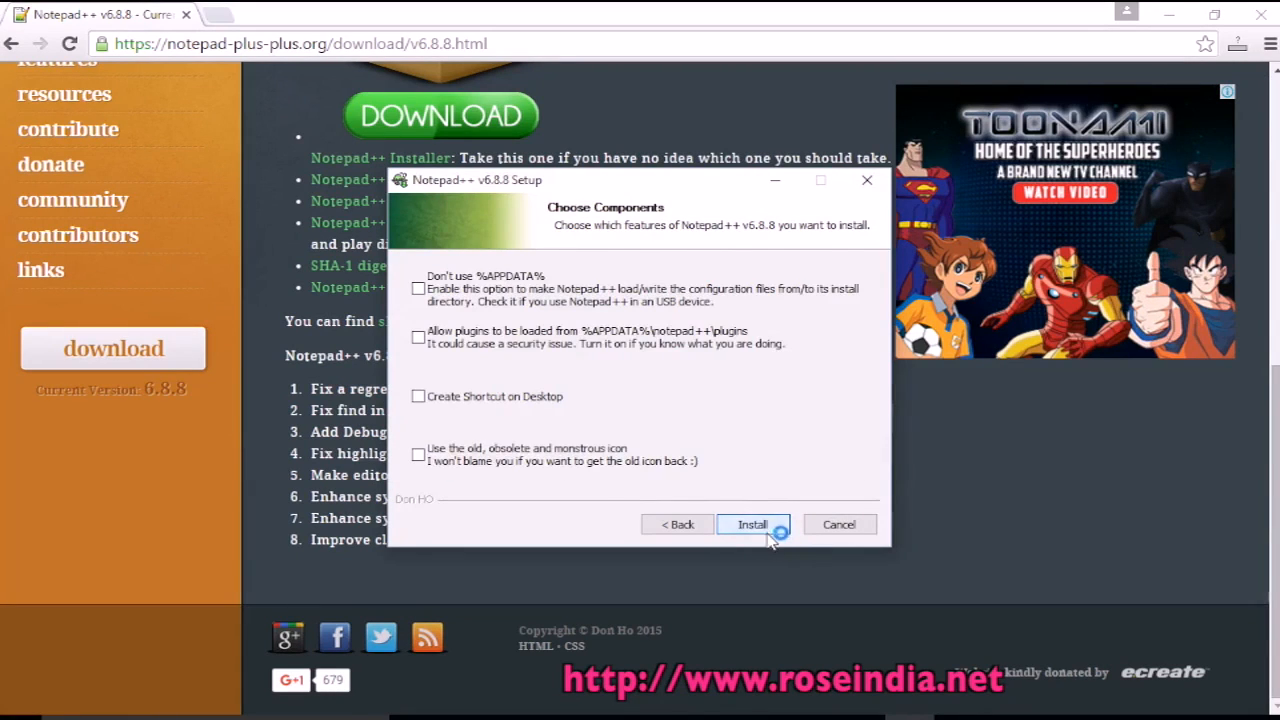
pyautogui.click(418, 396)
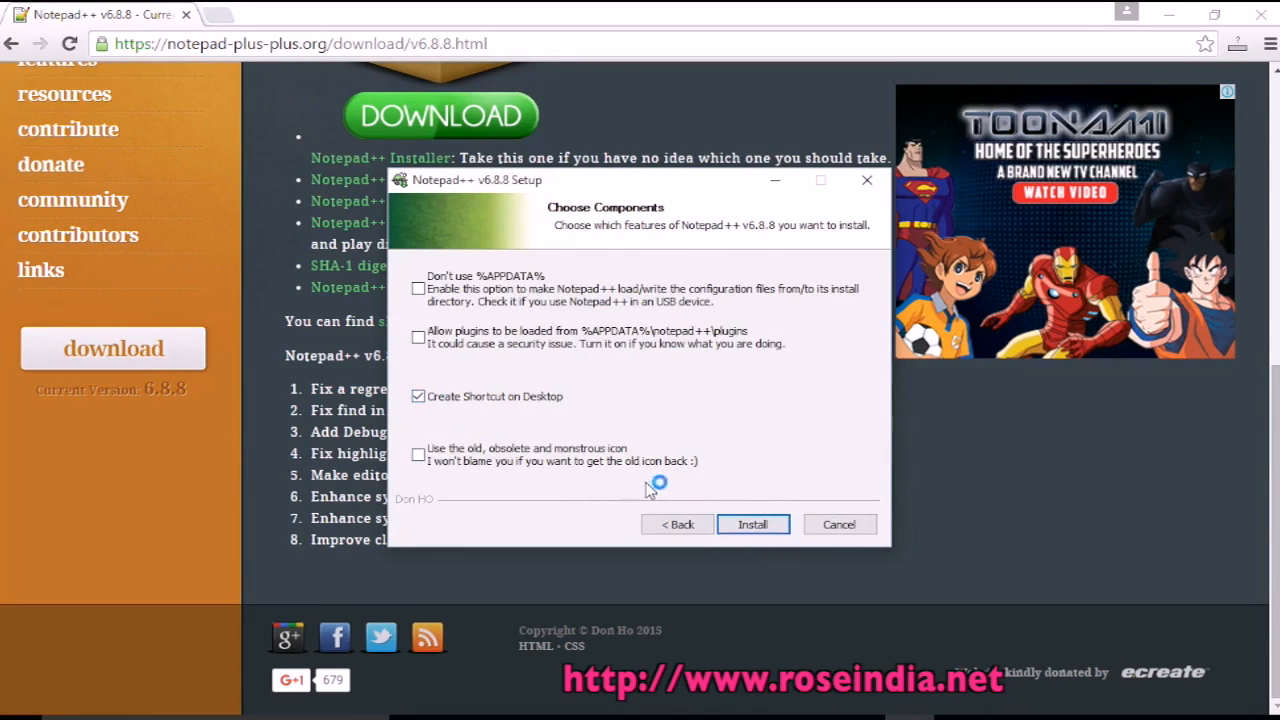
pyautogui.click(753, 524)
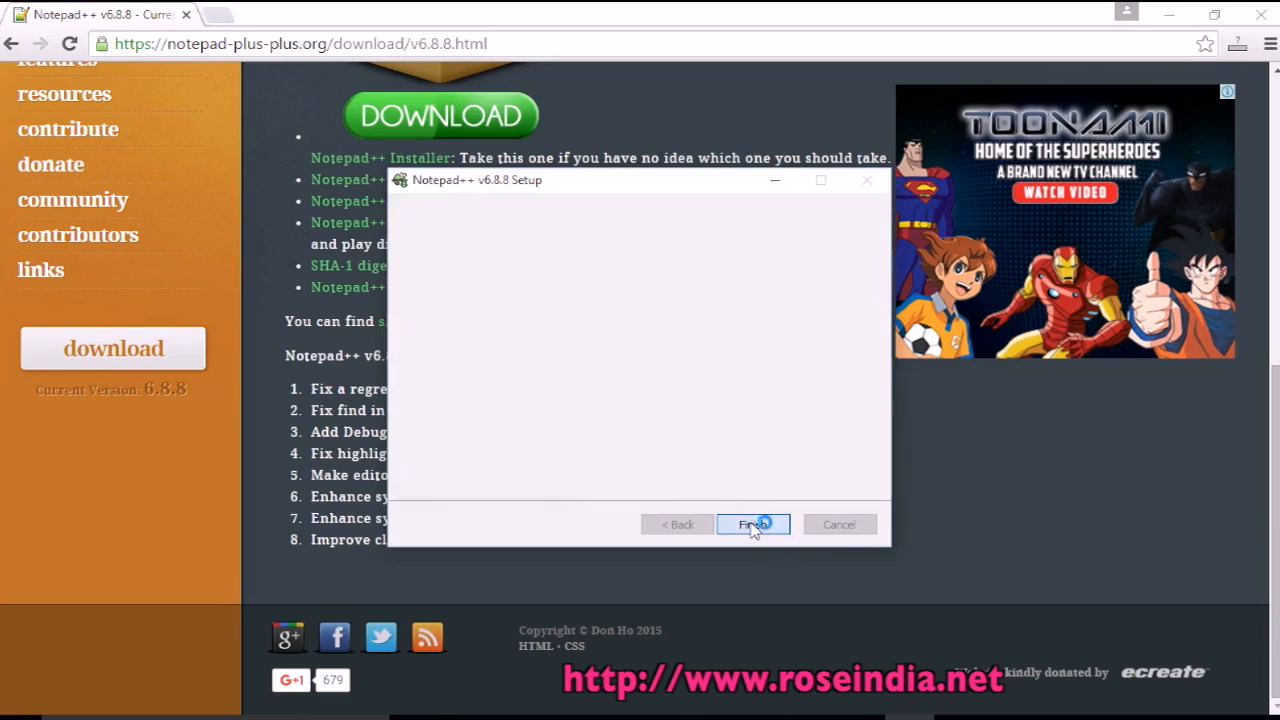
pyautogui.click(753, 524)
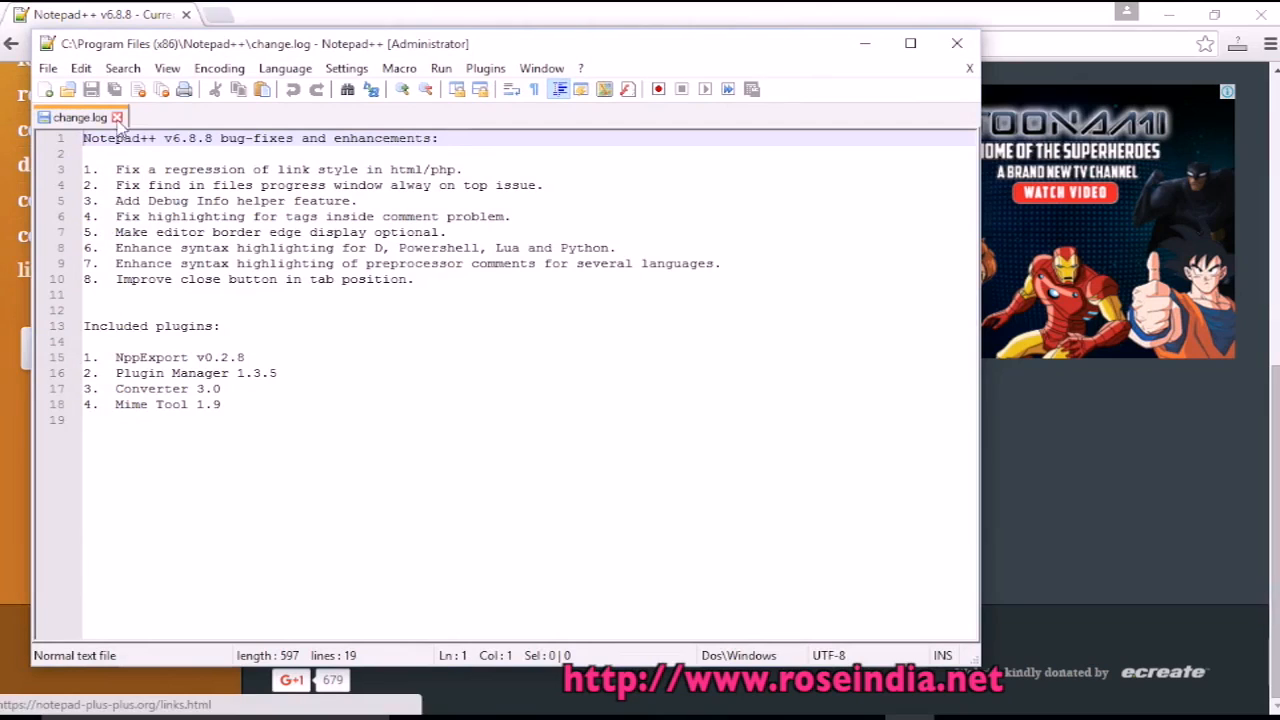
# - Close change.log and create a second blank document so new 1 and new 2 are open
pyautogui.click(48, 89)
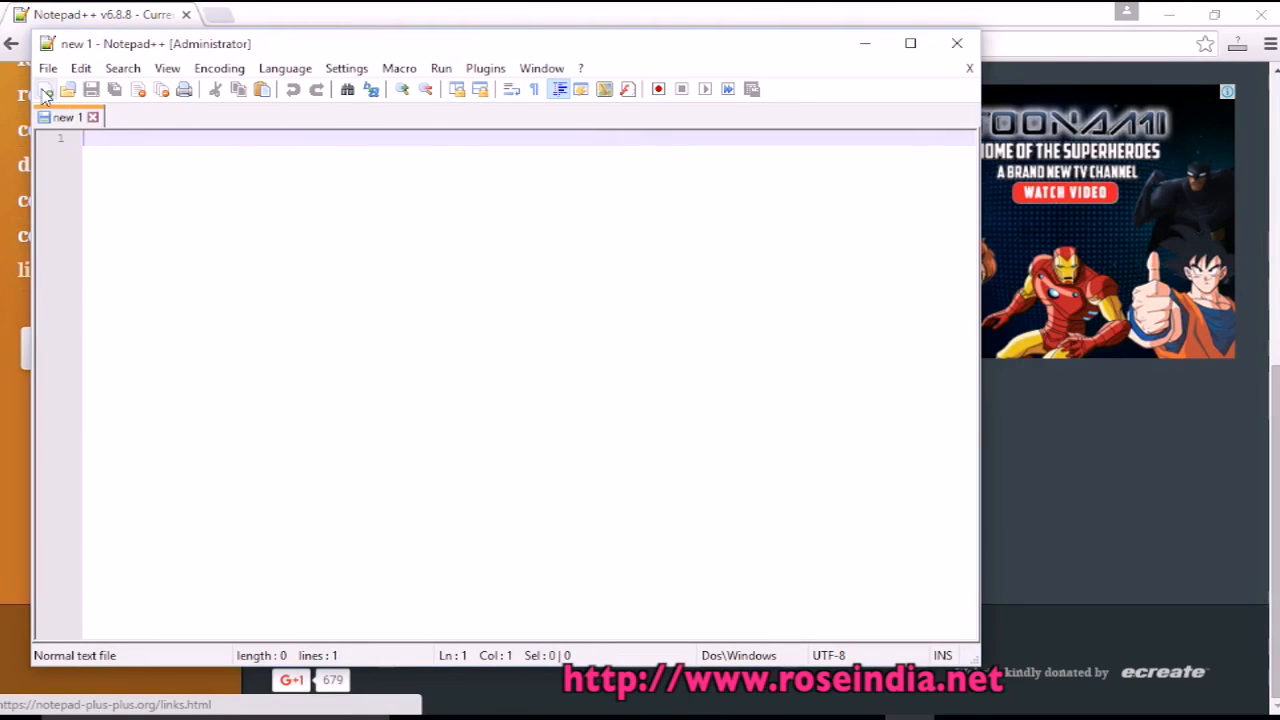
pyautogui.click(48, 68)
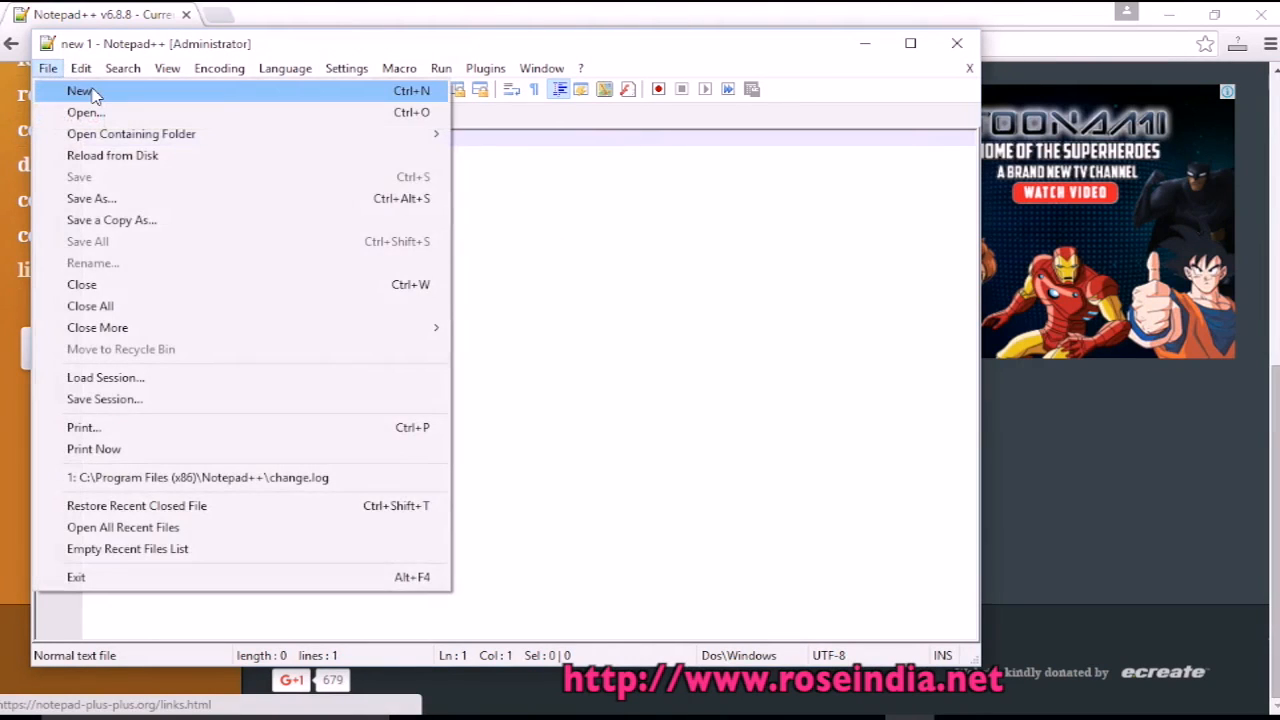
pyautogui.click(70, 92)
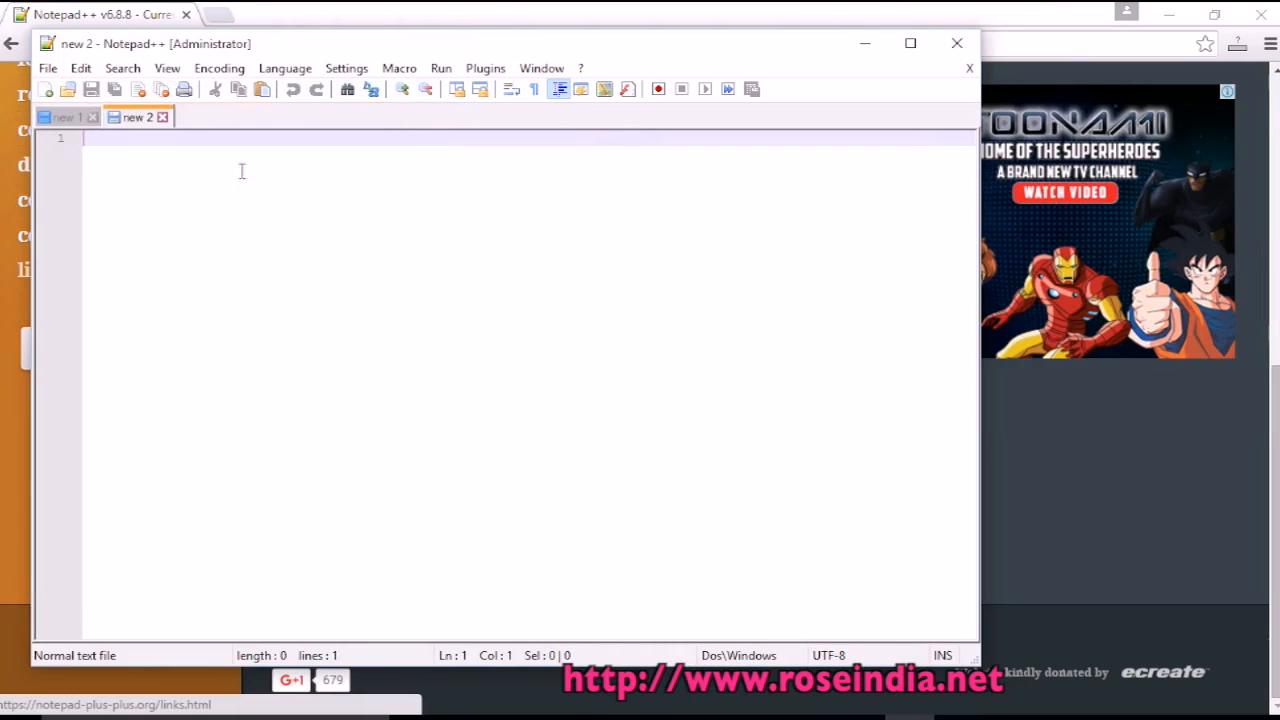
pyautogui.moveTo(333, 348)
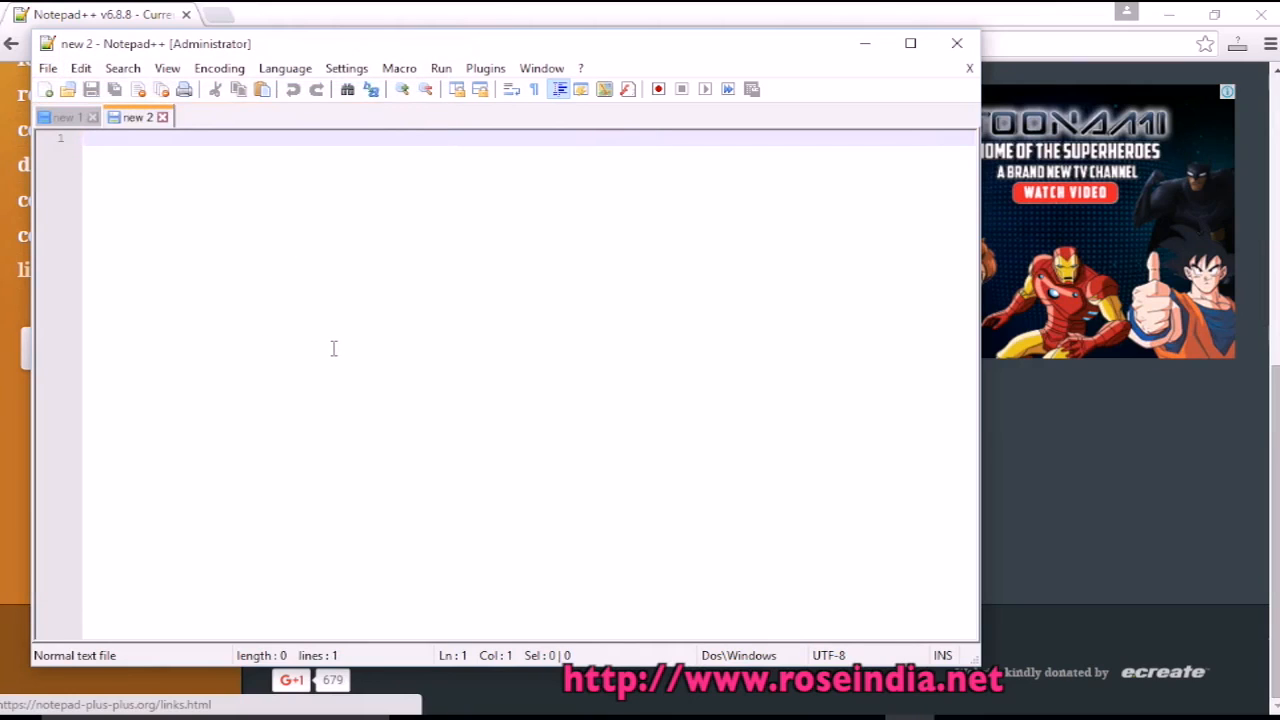
pyautogui.moveTo(414, 318)
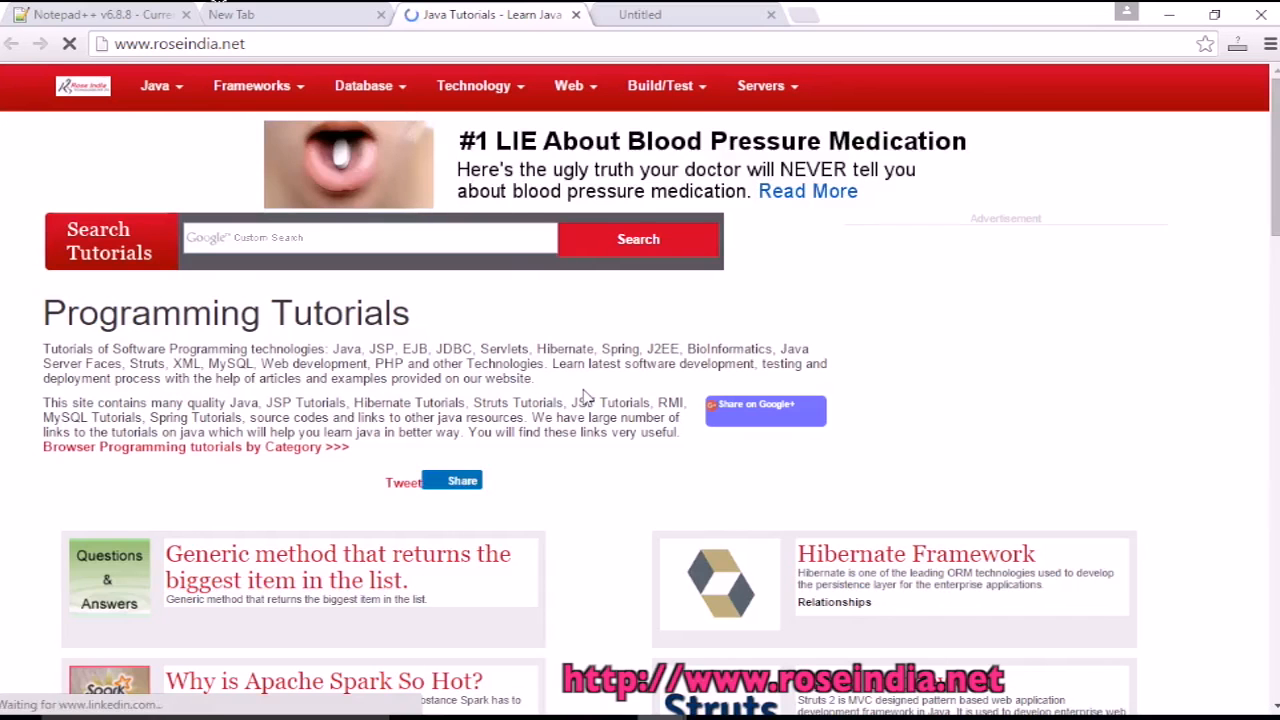
# - Browse the roseindia.net tutorials page, then switch to the roseindiatutorials YouTube channel tab
pyautogui.scroll(-3)
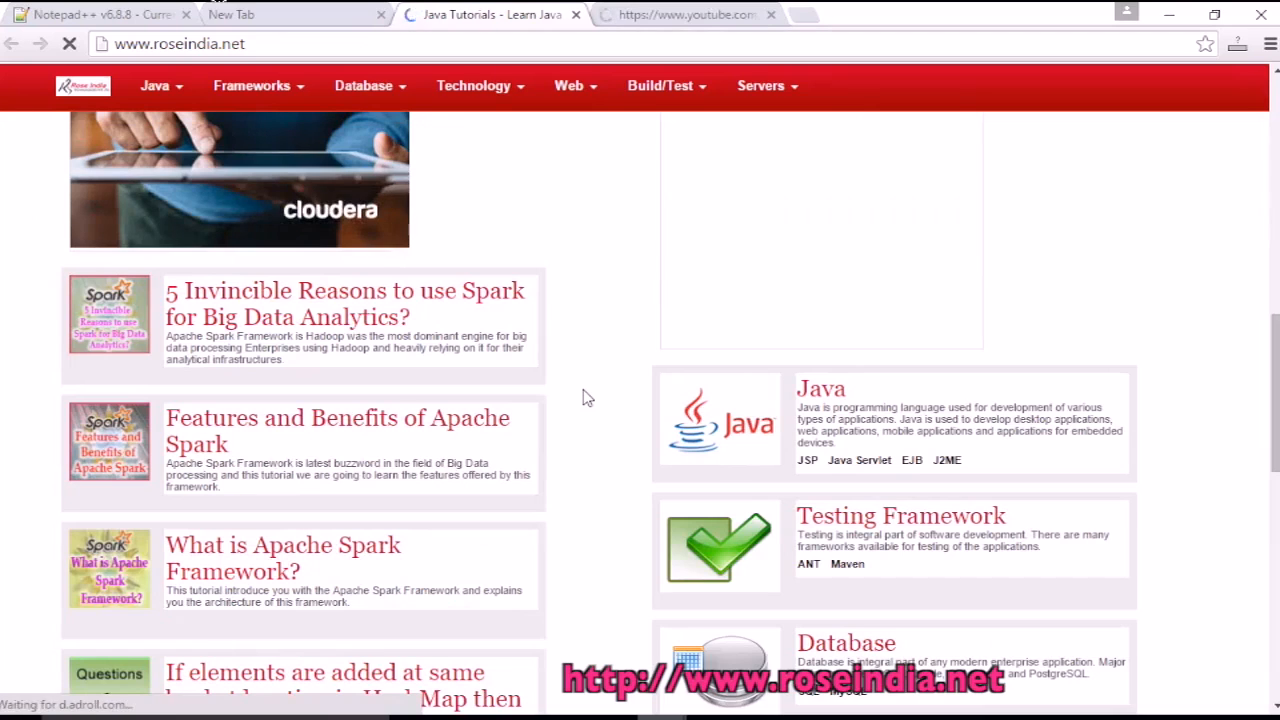
pyautogui.scroll(-3)
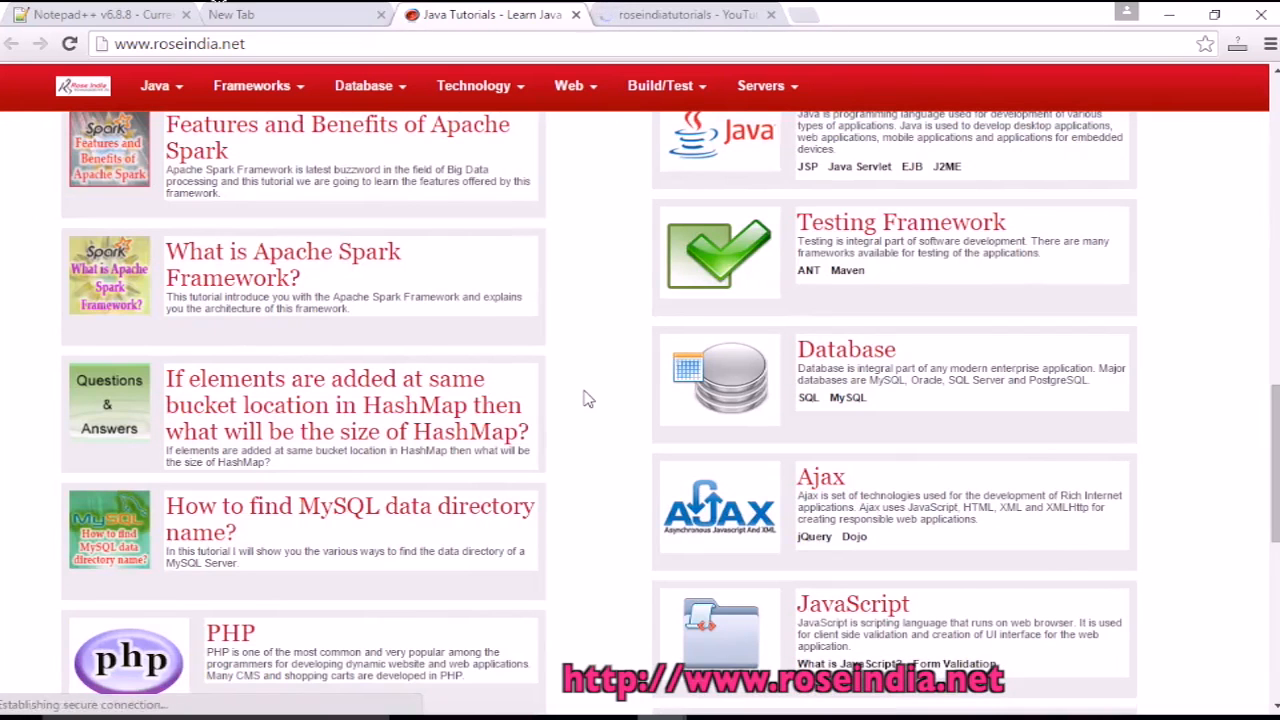
pyautogui.click(690, 15)
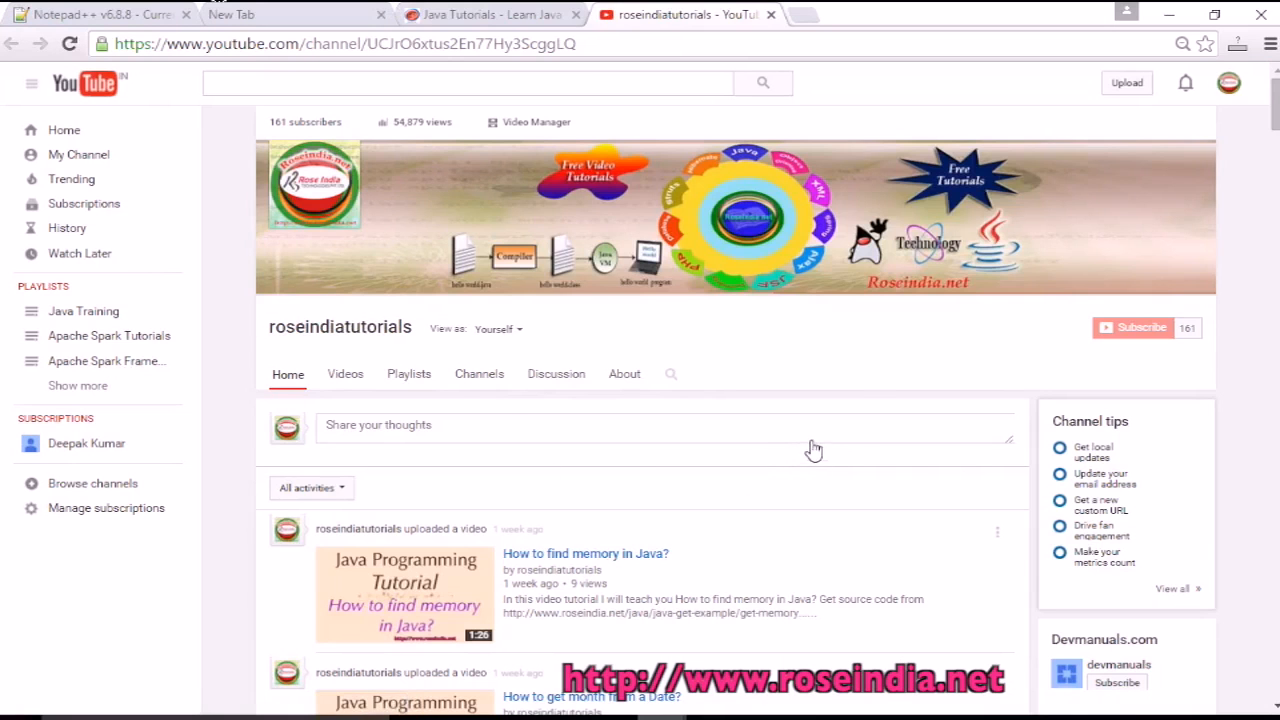
pyautogui.scroll(-3)
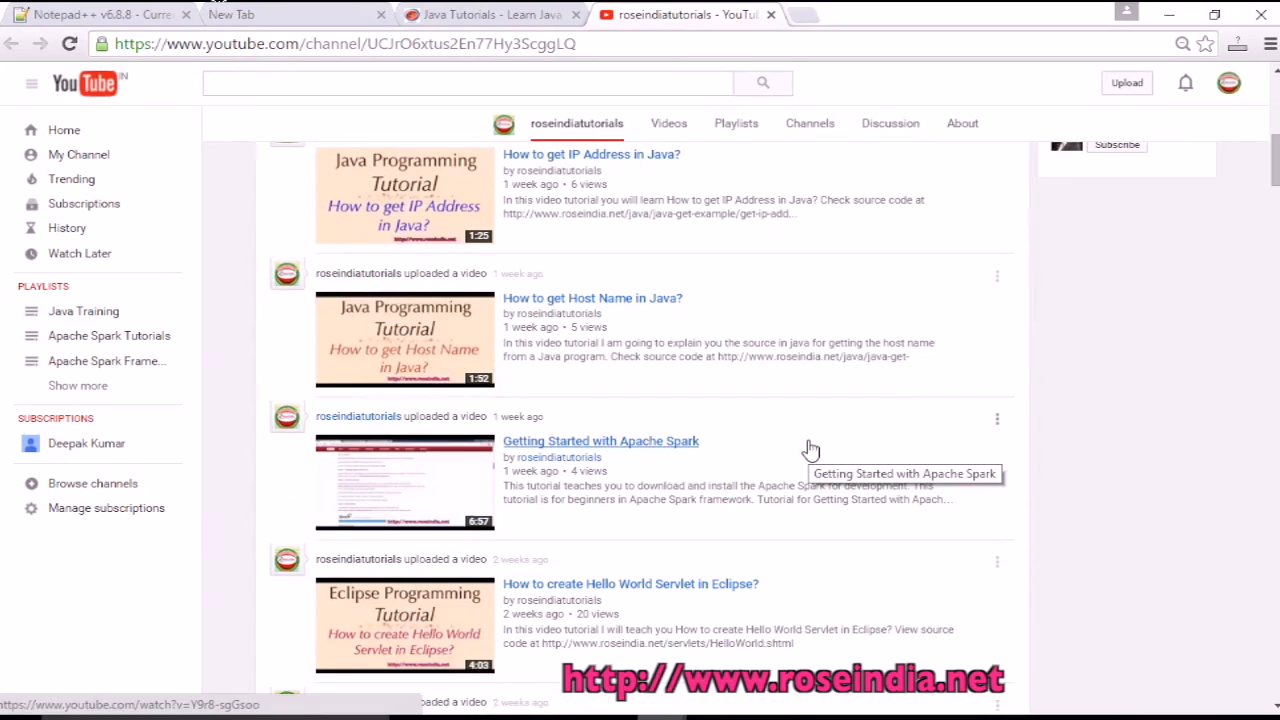
pyautogui.moveTo(893, 320)
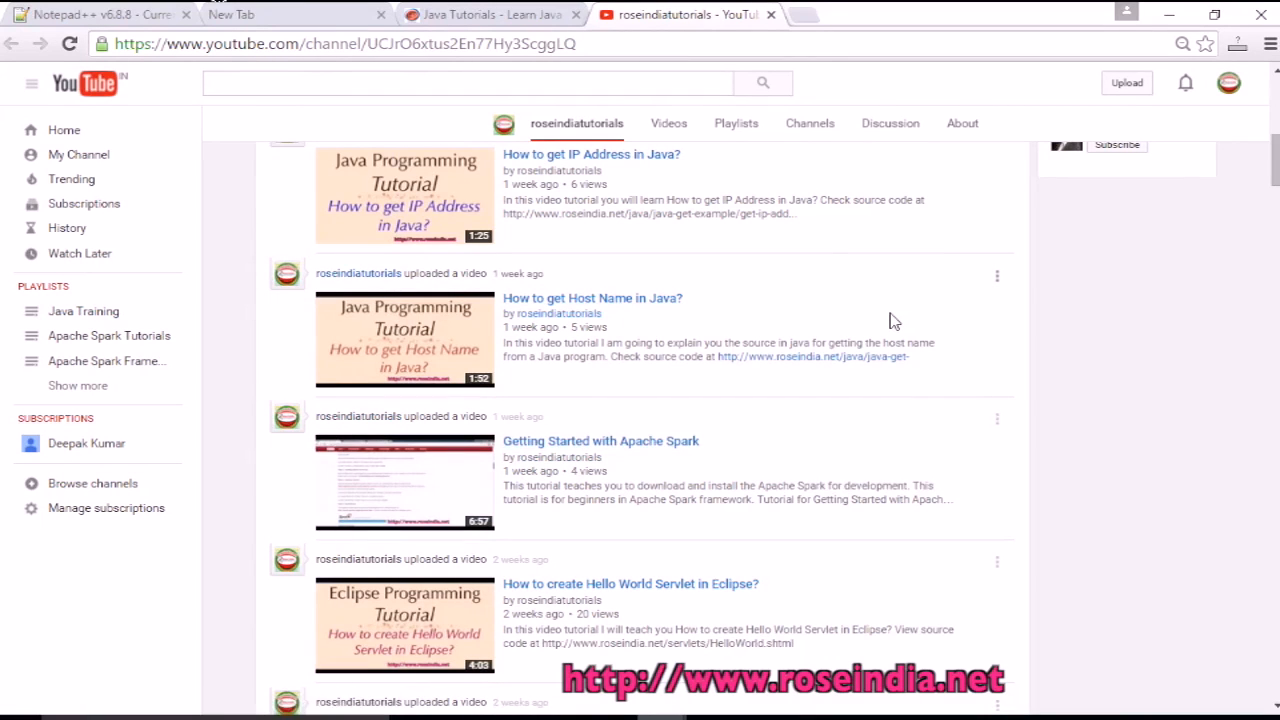